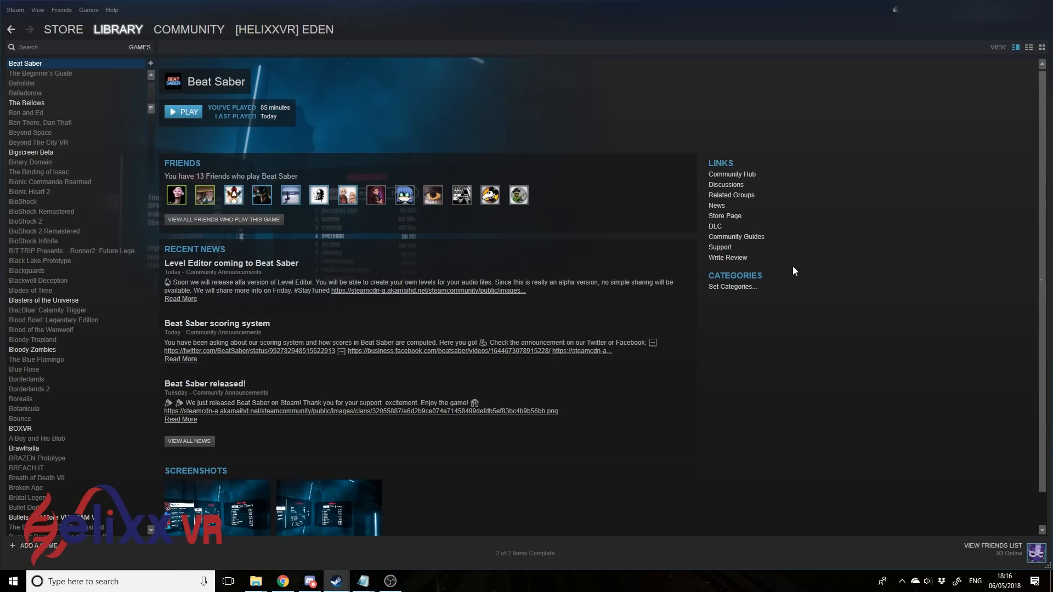
pyautogui.moveTo(698, 270)
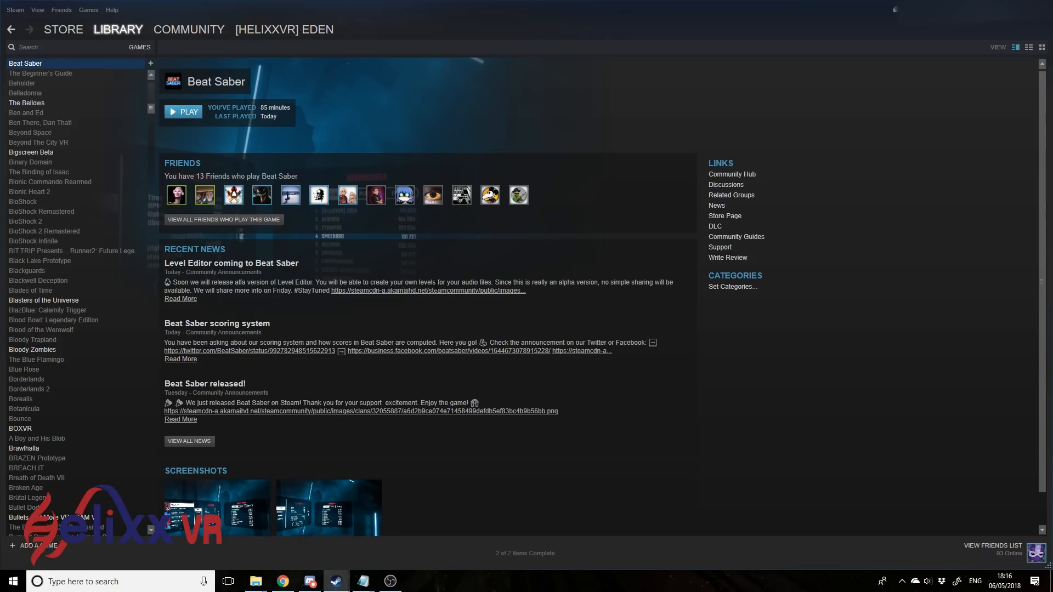
pyautogui.moveTo(317, 533)
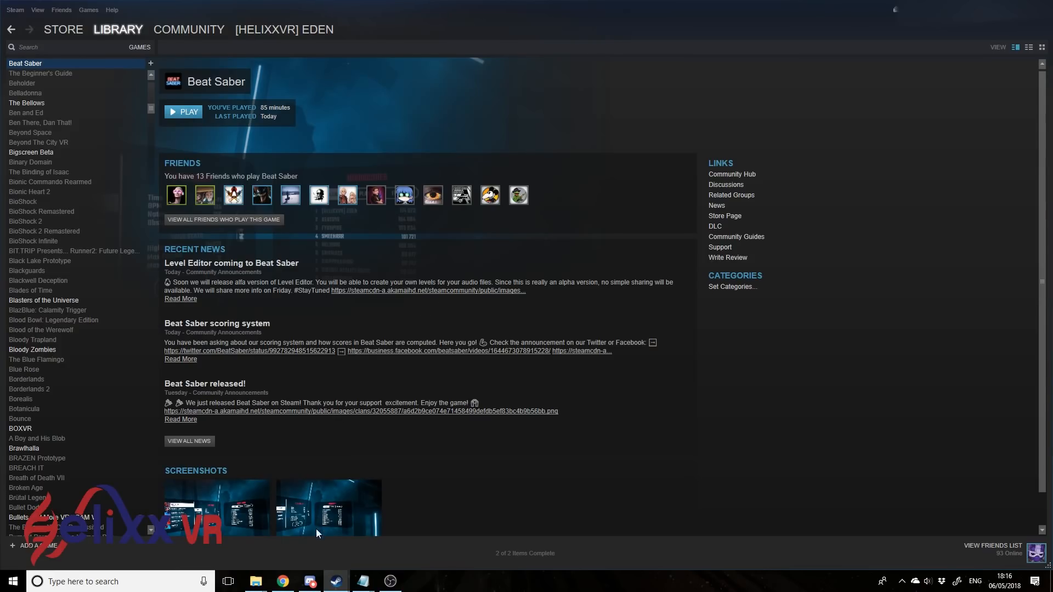
# Step: Open the xyonico/BeatSaberSongInjector GitHub link from Discord's #files-and-stuff channel
pyautogui.click(308, 581)
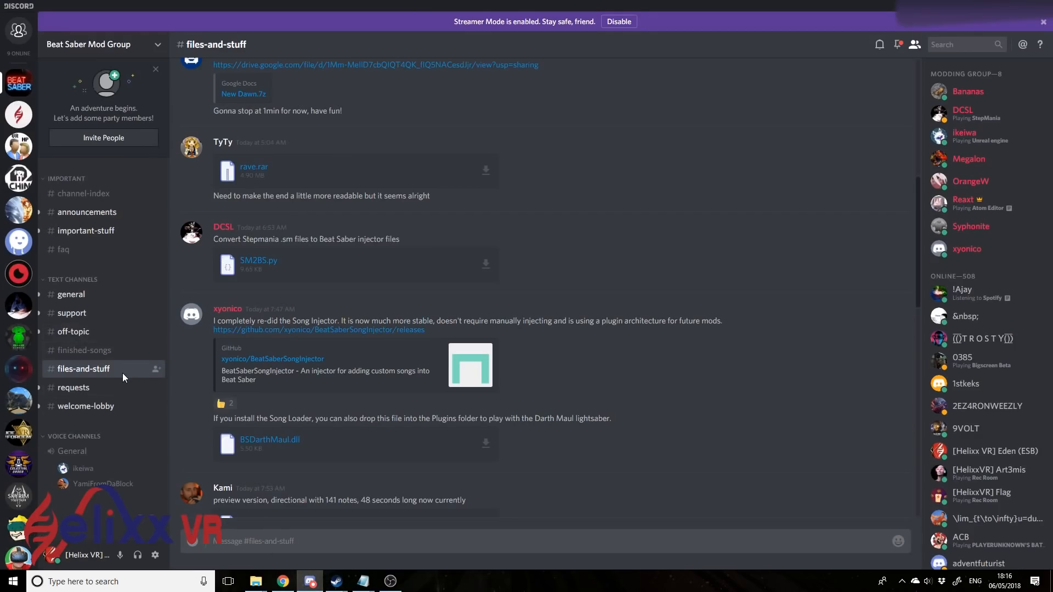
pyautogui.moveTo(309, 358)
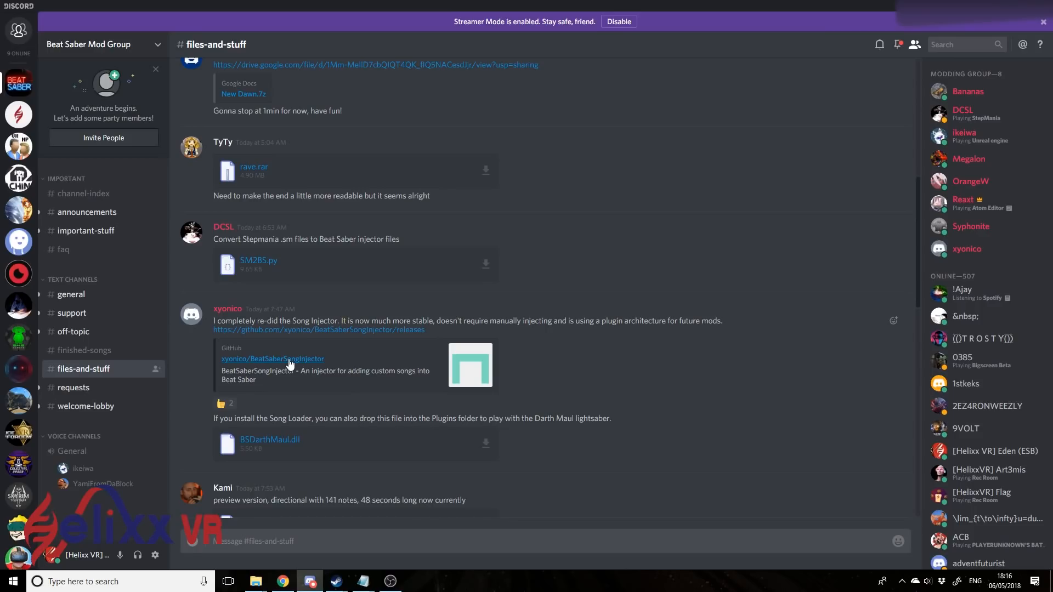
pyautogui.scroll(-3)
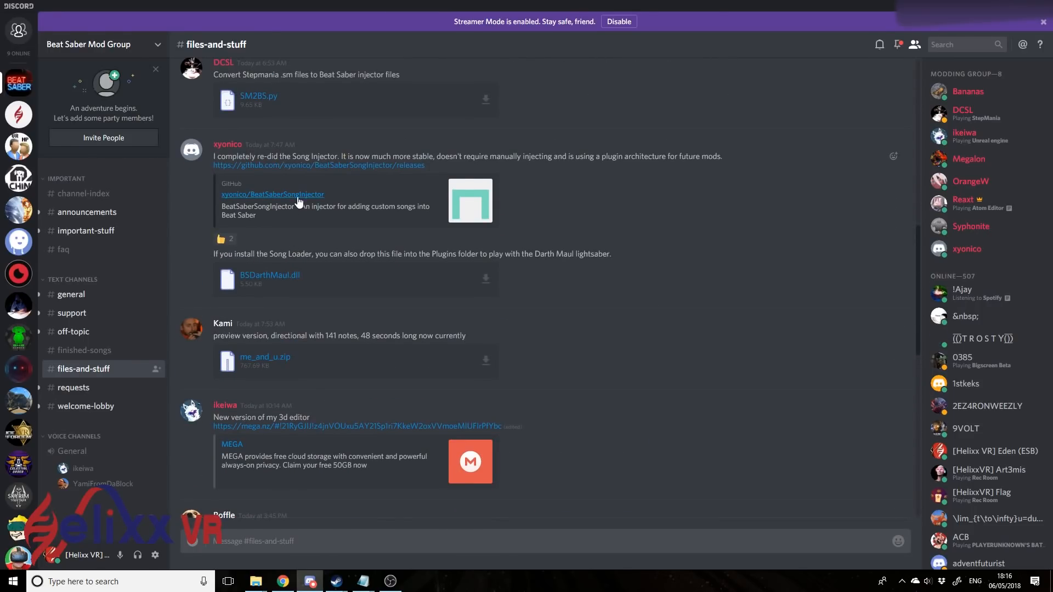
pyautogui.click(281, 581)
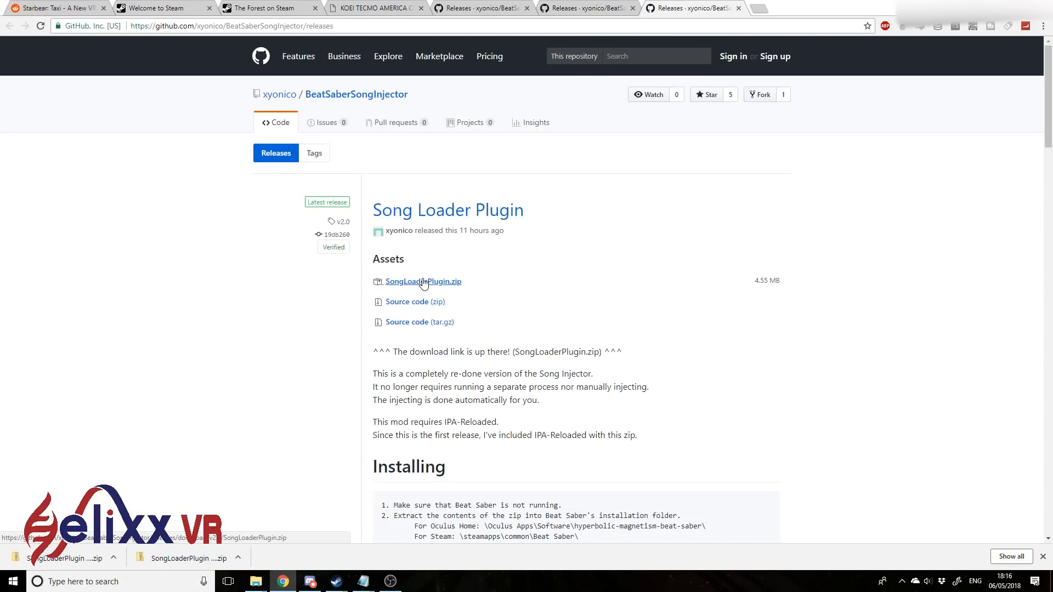
pyautogui.click(422, 280)
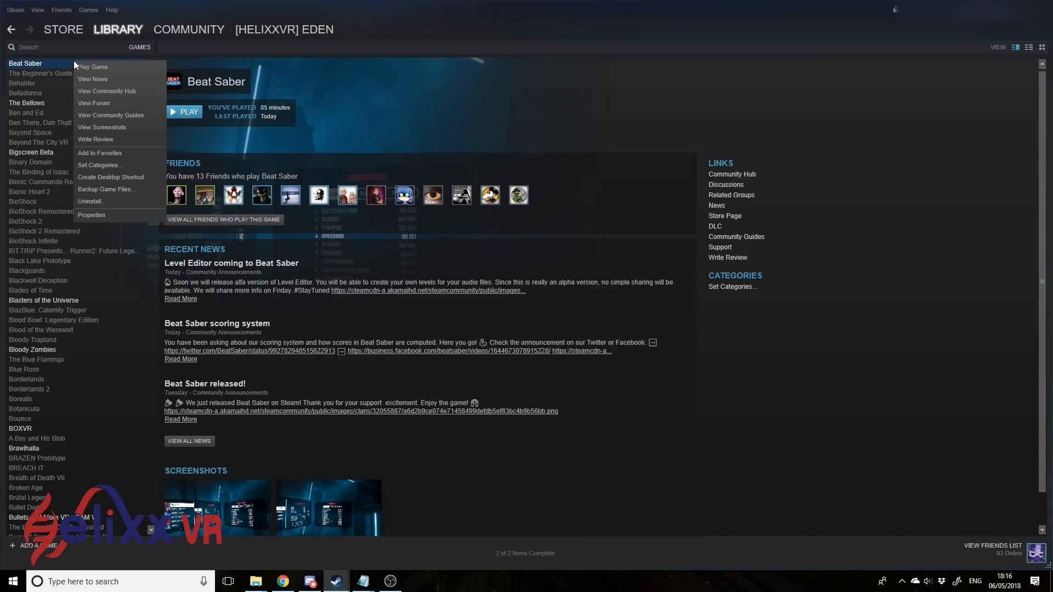
pyautogui.moveTo(90, 215)
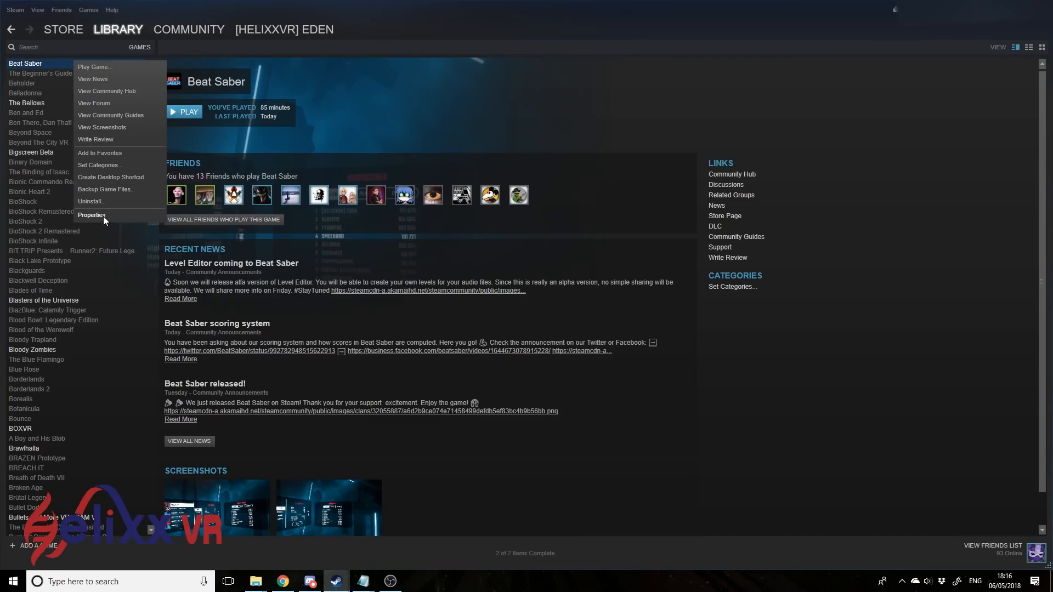
# Step: Browse Beat Saber's local files from its Steam properties
pyautogui.click(91, 215)
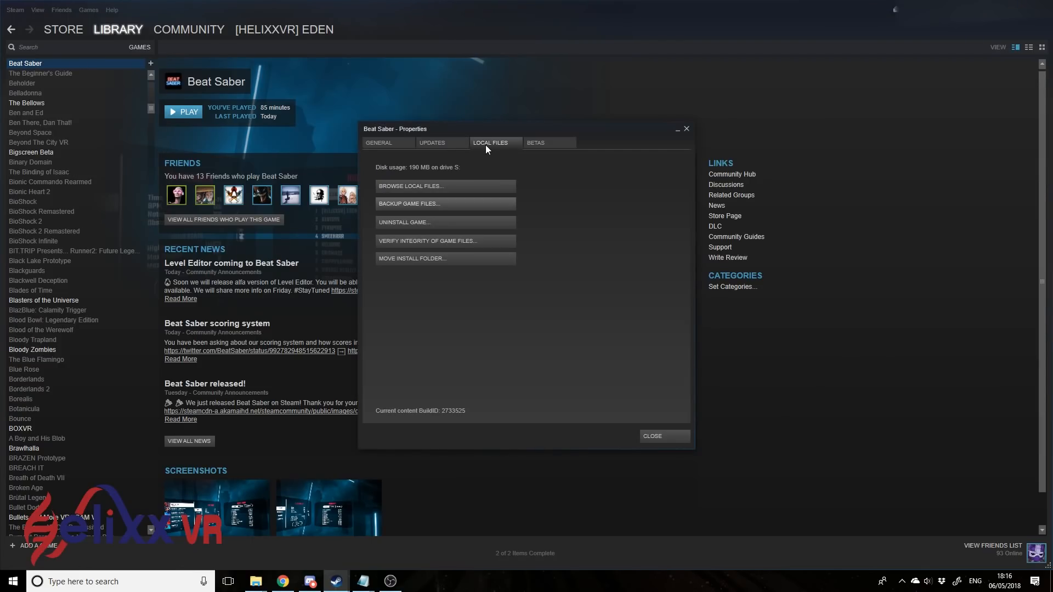
pyautogui.moveTo(456, 186)
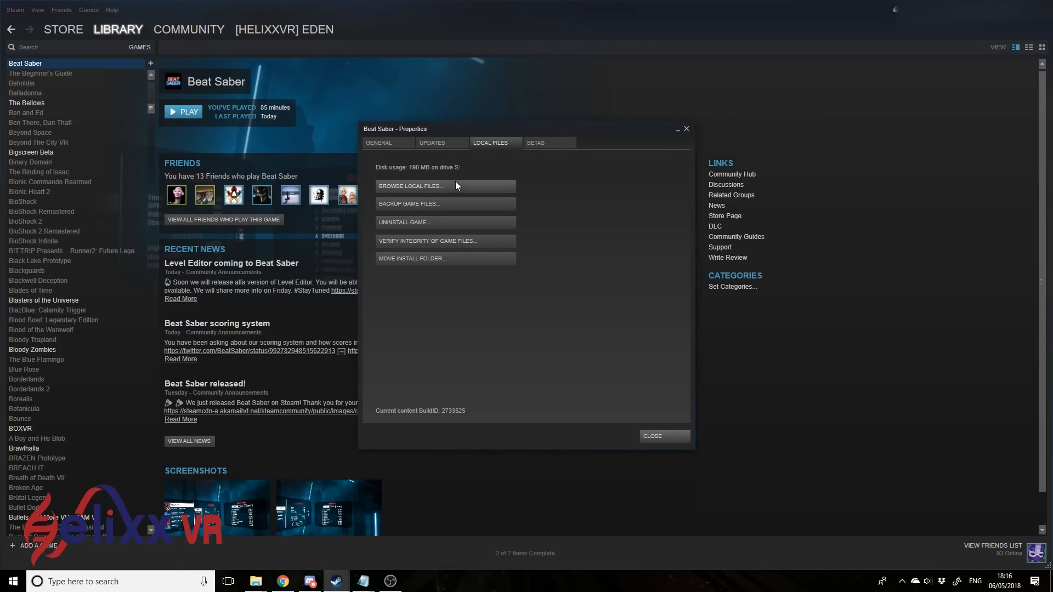
pyautogui.click(410, 186)
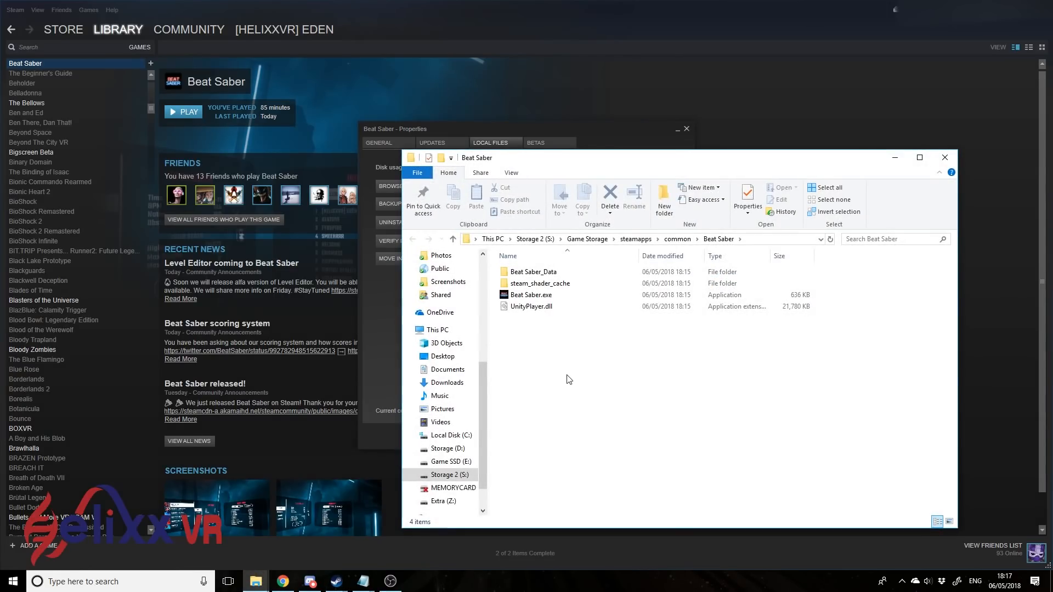
pyautogui.moveTo(514, 452)
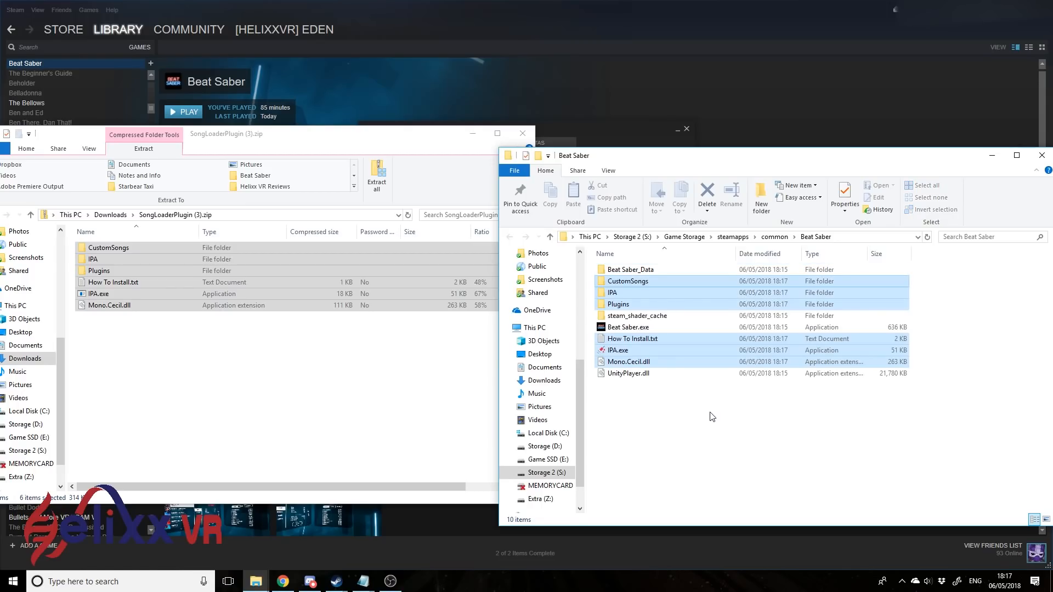
# Step: Deselect the copied CustomSongs, IPA and Plugins files in the Beat Saber folder
pyautogui.click(650, 433)
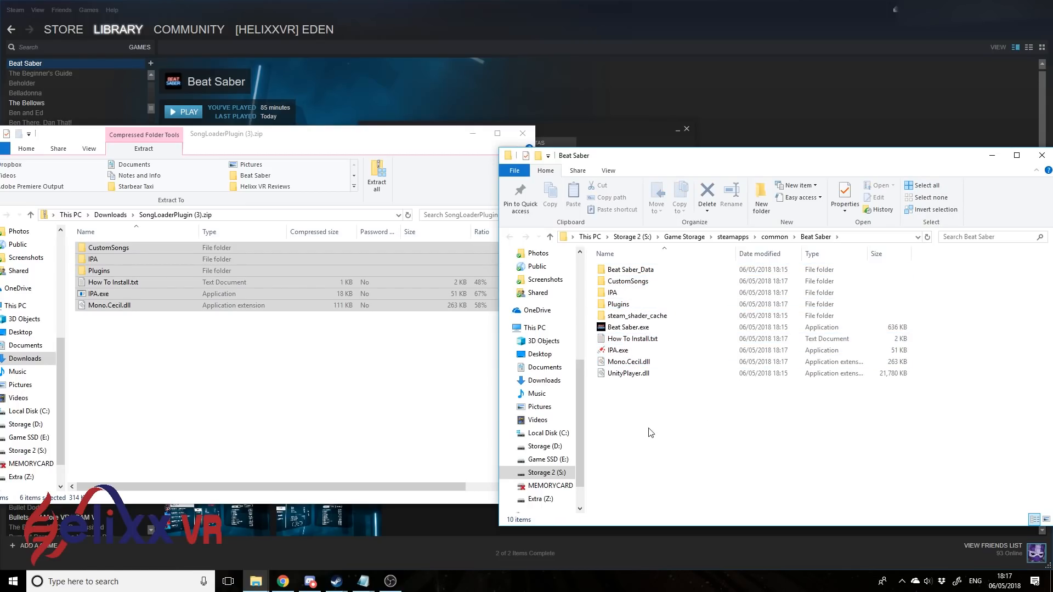
# Step: Patch the game to create the Beat Saber (Patch & Launch) shortcut and close the zip window
pyautogui.click(628, 327)
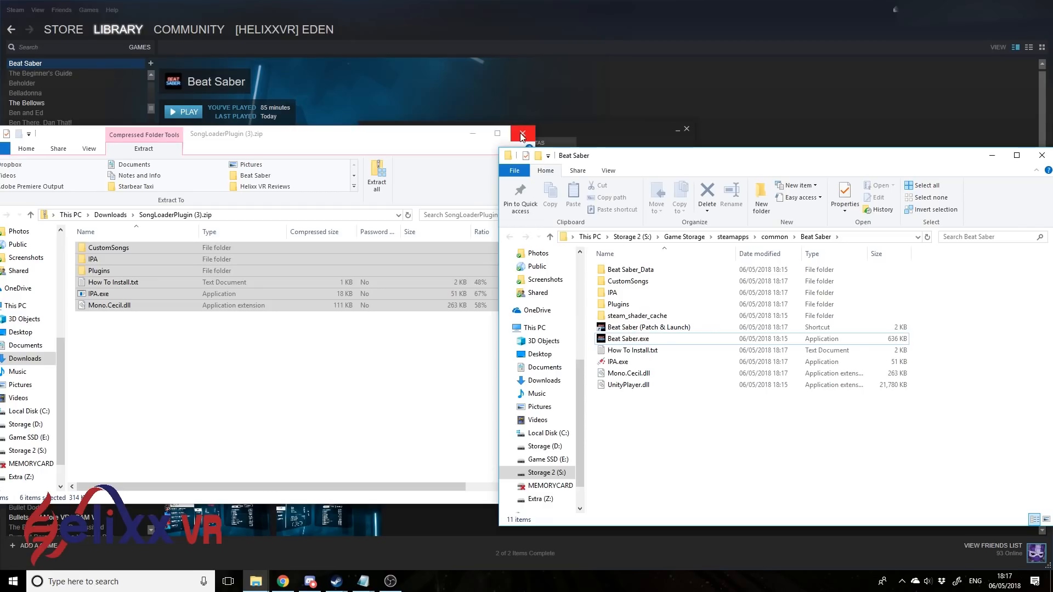
pyautogui.click(522, 134)
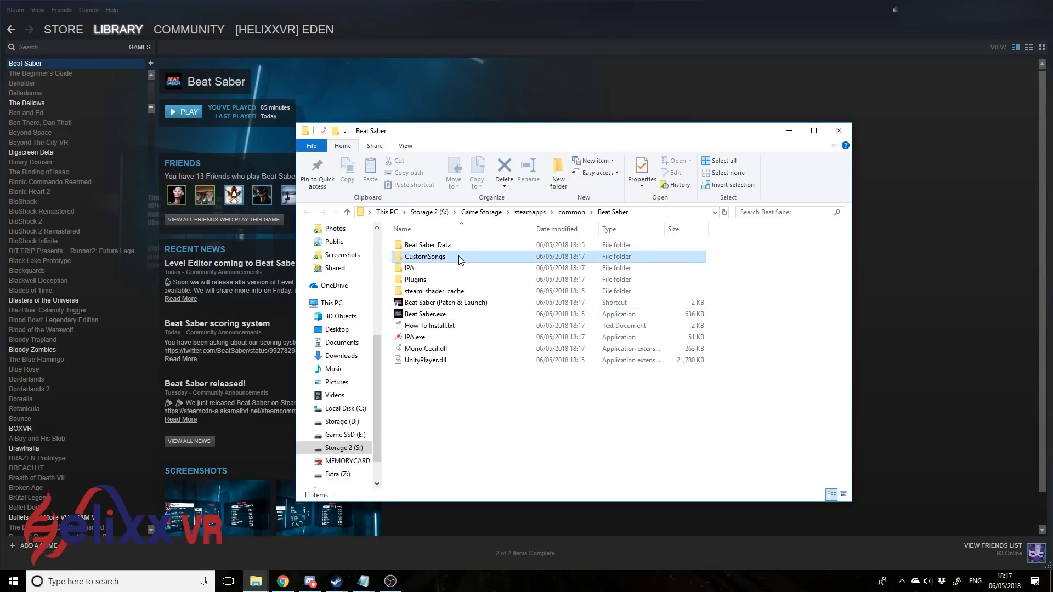
# Step: Open the CustomSongs folder holding New Dawn, then return to the Discord modding chat
pyautogui.doubleClick(424, 257)
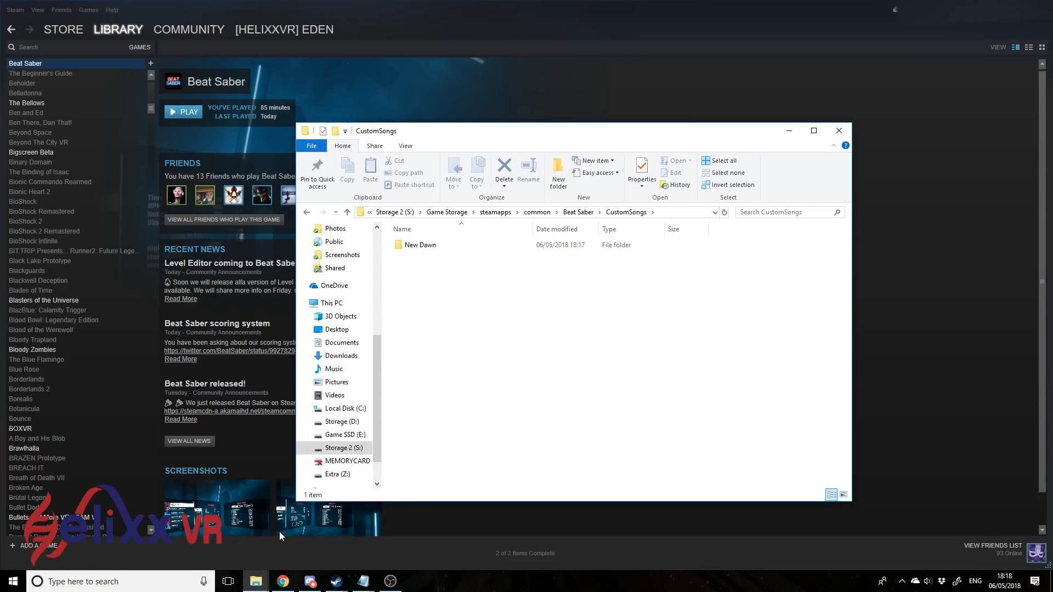
pyautogui.click(308, 581)
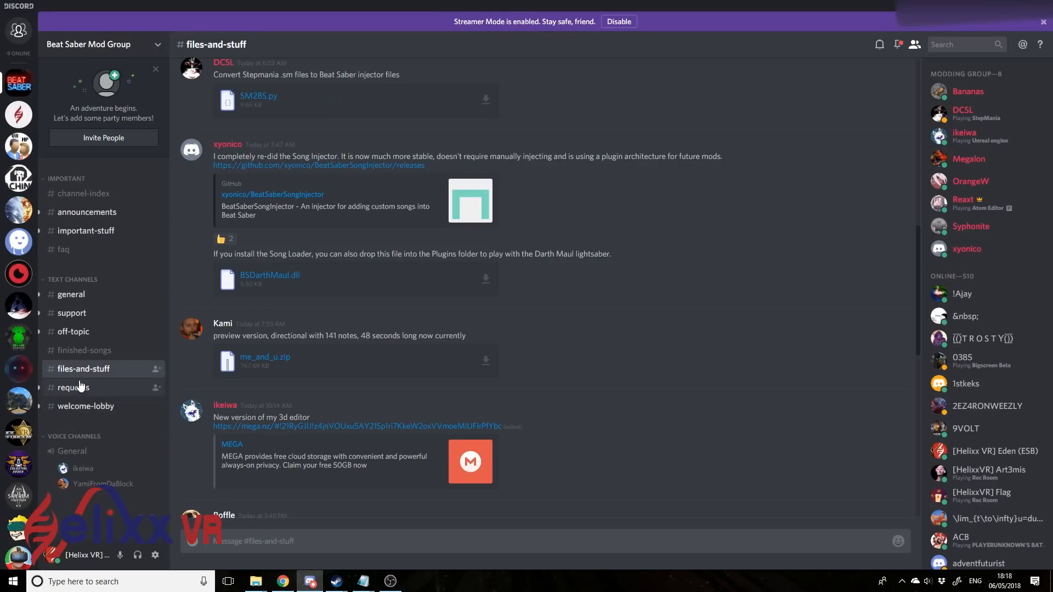
# Step: Browse the #finished-songs channel listing Butterfly, Bassdrop Freaks and Wild Rush zips
pyautogui.click(85, 350)
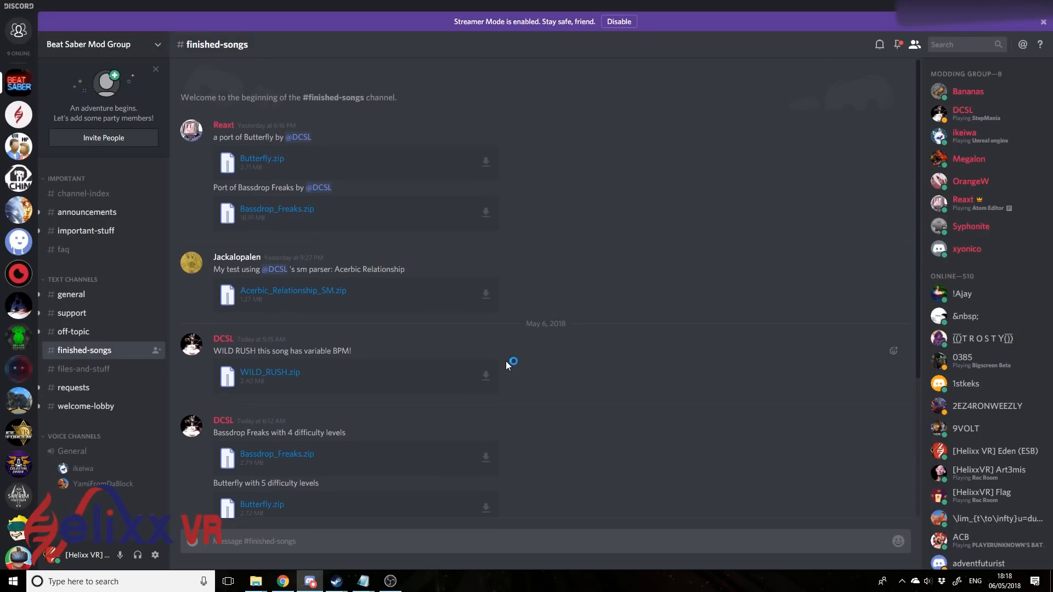
pyautogui.scroll(-3)
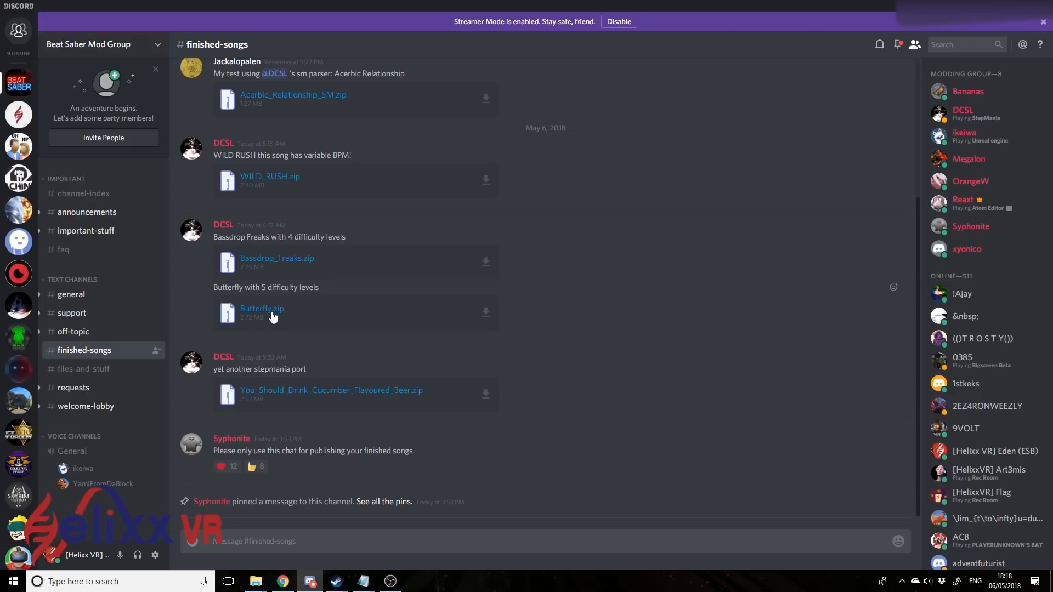
pyautogui.moveTo(272, 316)
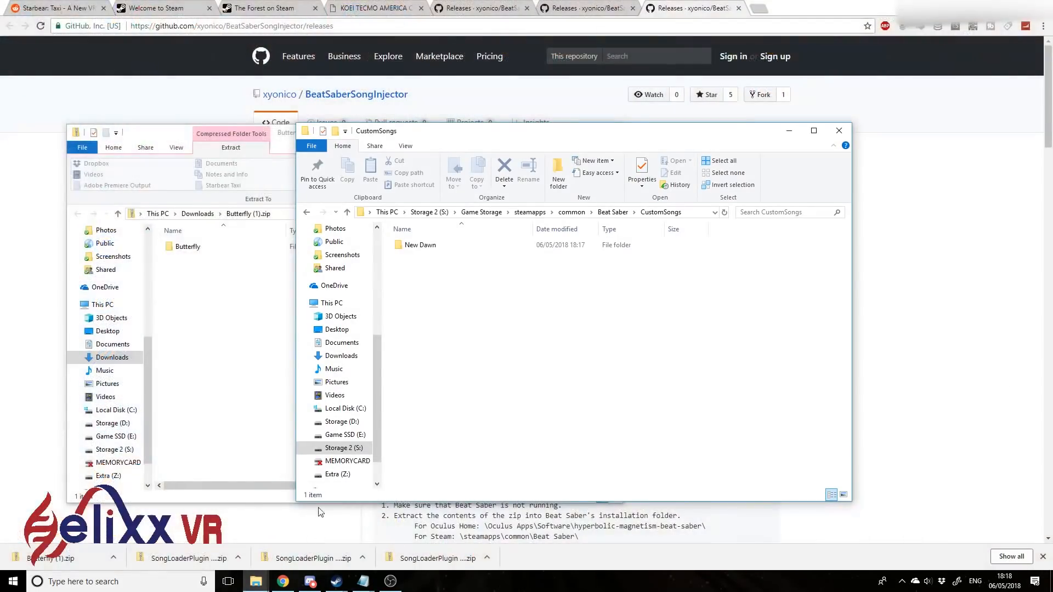
# Step: Drag the Butterfly folder from the zip into CustomSongs
pyautogui.moveTo(186, 247); pyautogui.dragTo(482, 296)
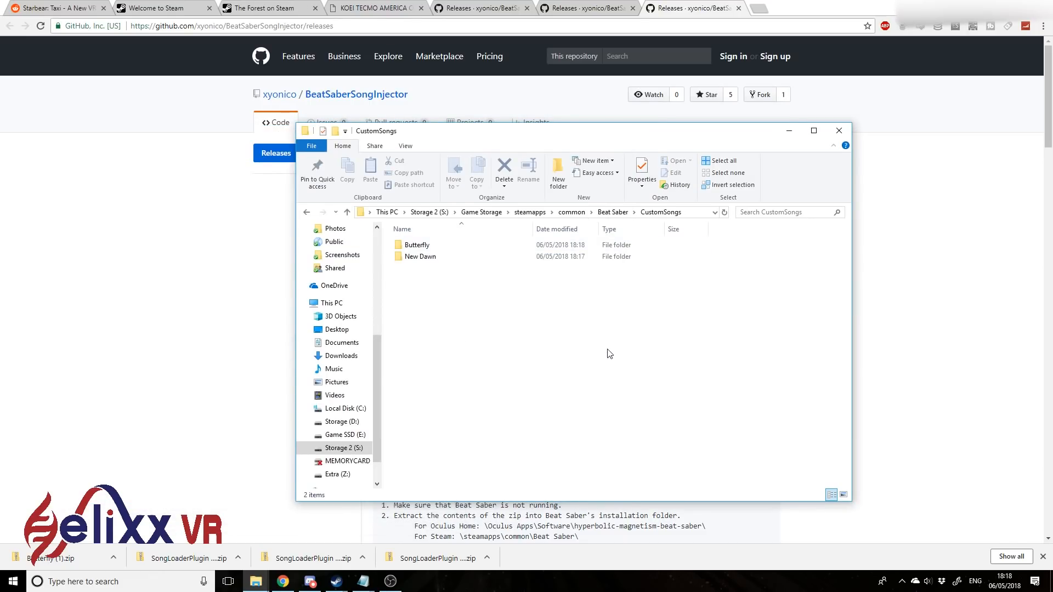
pyautogui.moveTo(480, 362)
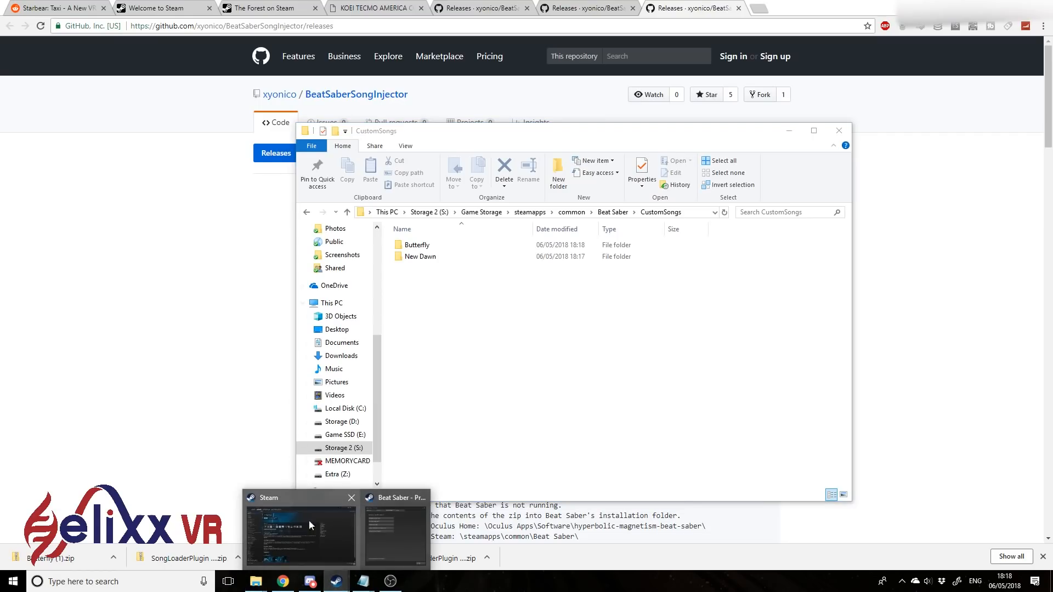
# Step: Bring up the Steam library and press PLAY on Beat Saber
pyautogui.click(300, 530)
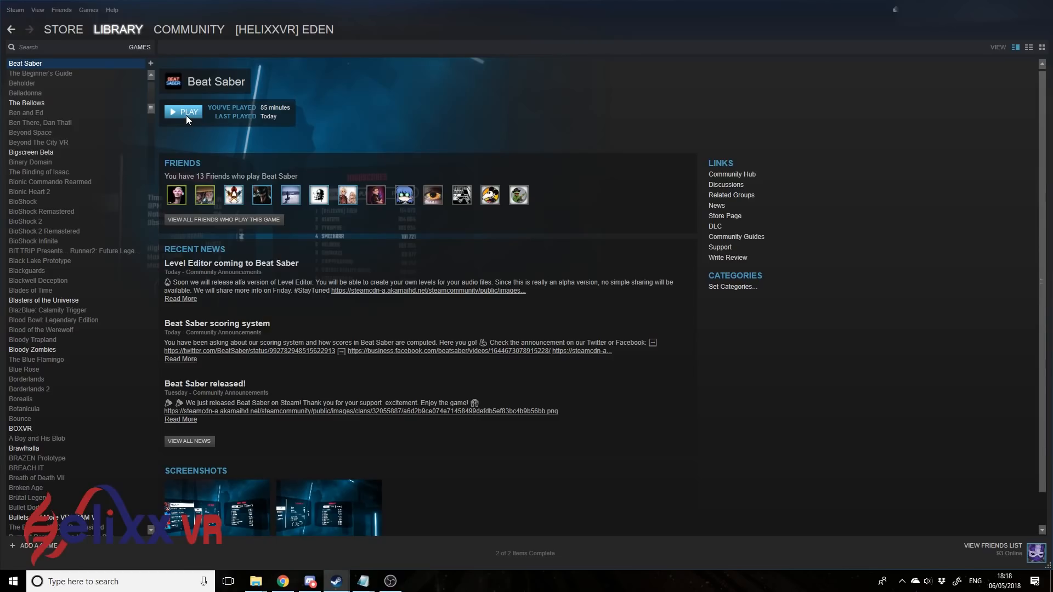
pyautogui.click(183, 111)
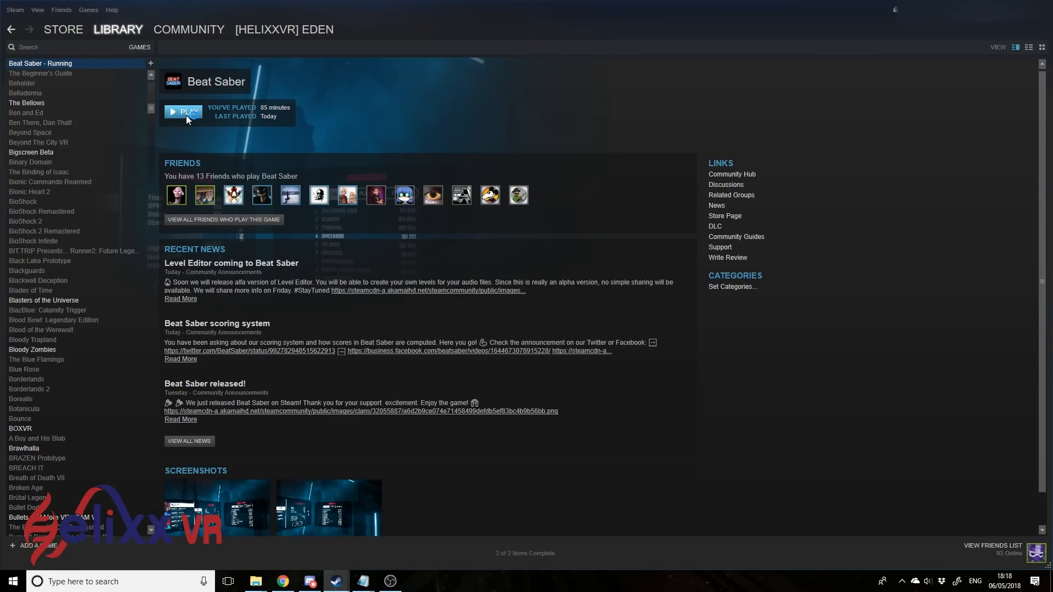
pyautogui.click(183, 111)
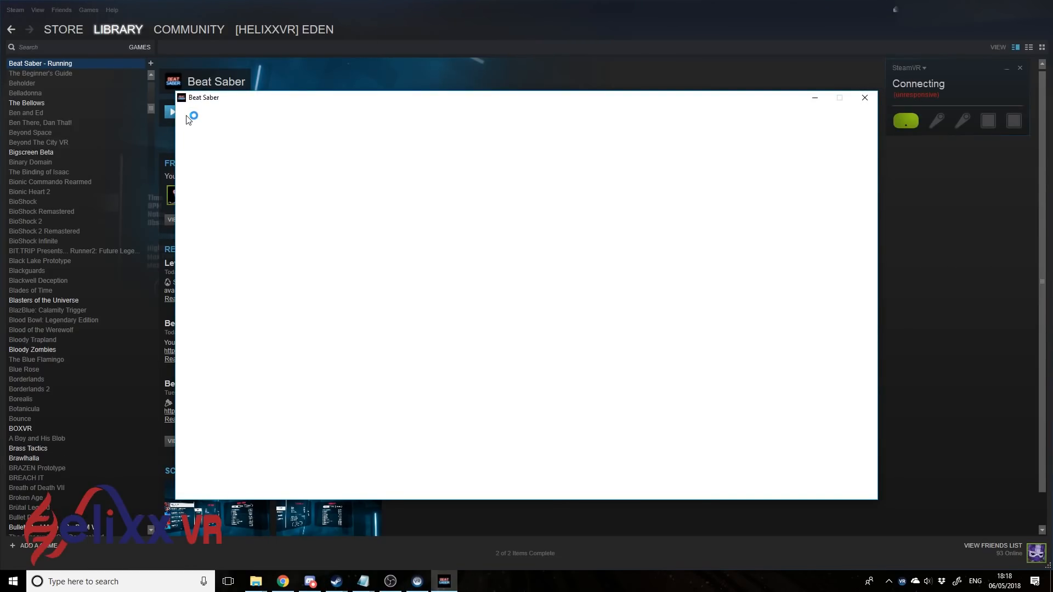